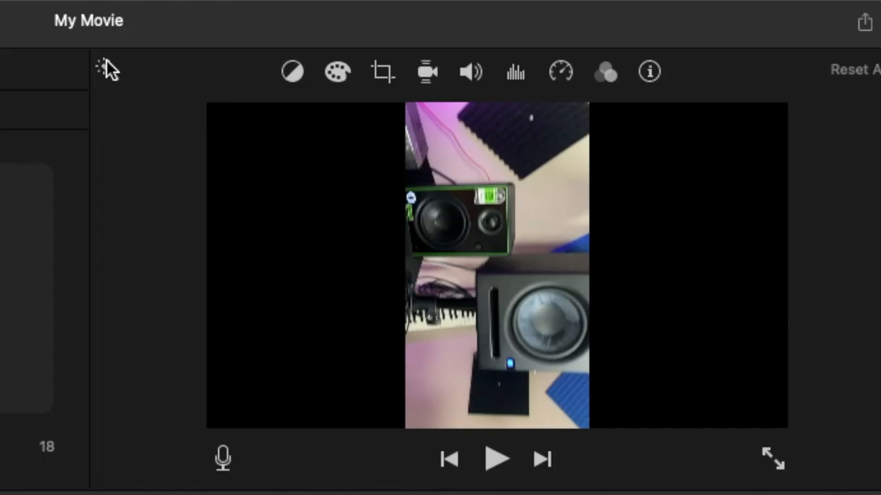
Step: Show the Cropping controls (Style and rotate buttons) for the vertical speaker clip, currently set to Fit
left_click(381, 71)
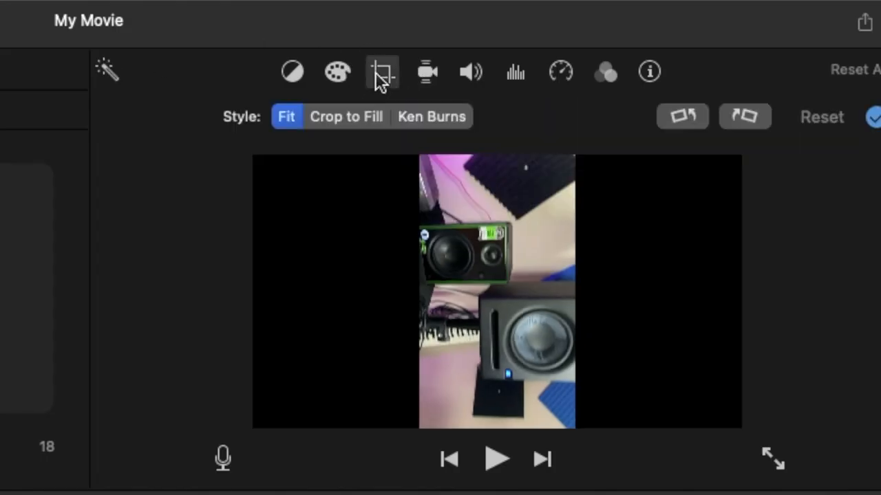
mouse_move(383, 135)
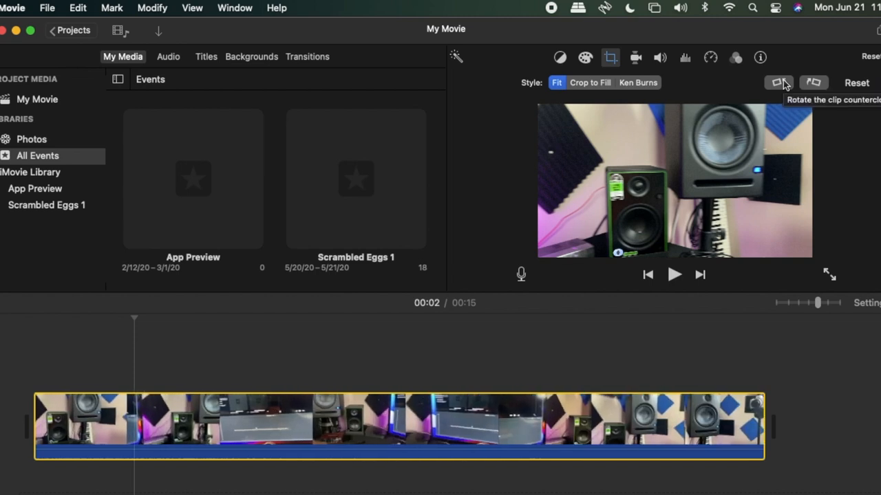
mouse_move(779, 85)
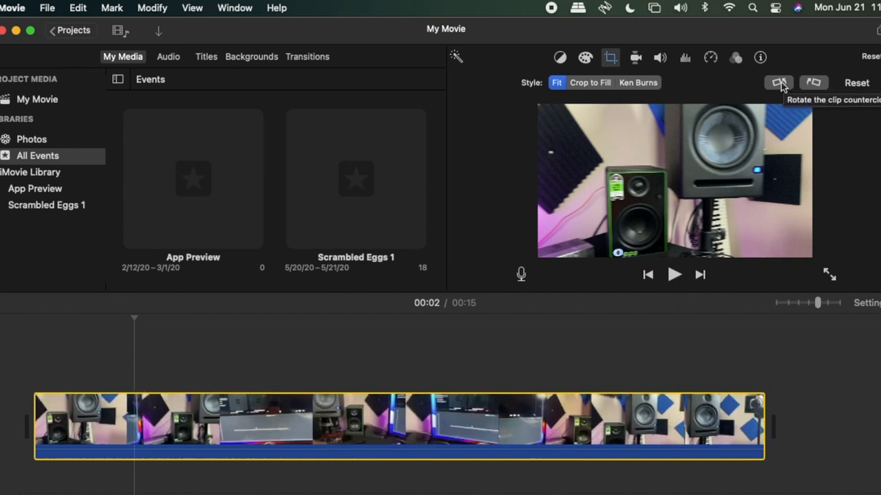
mouse_move(834, 271)
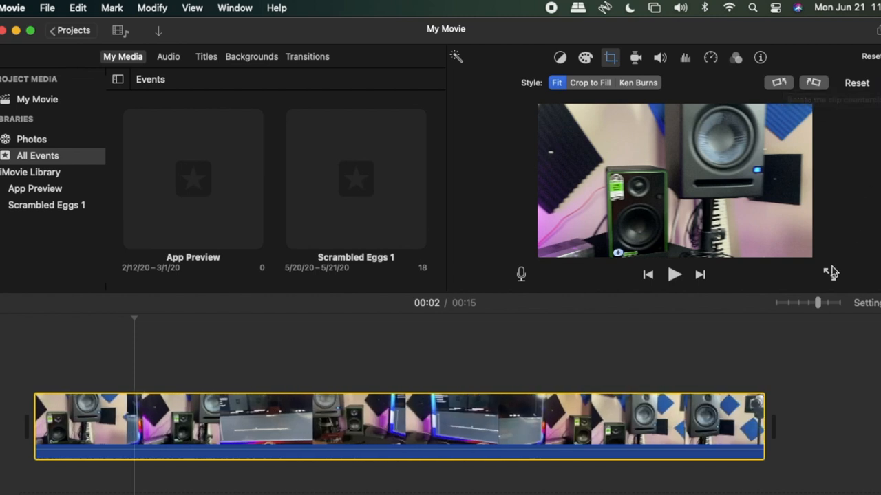